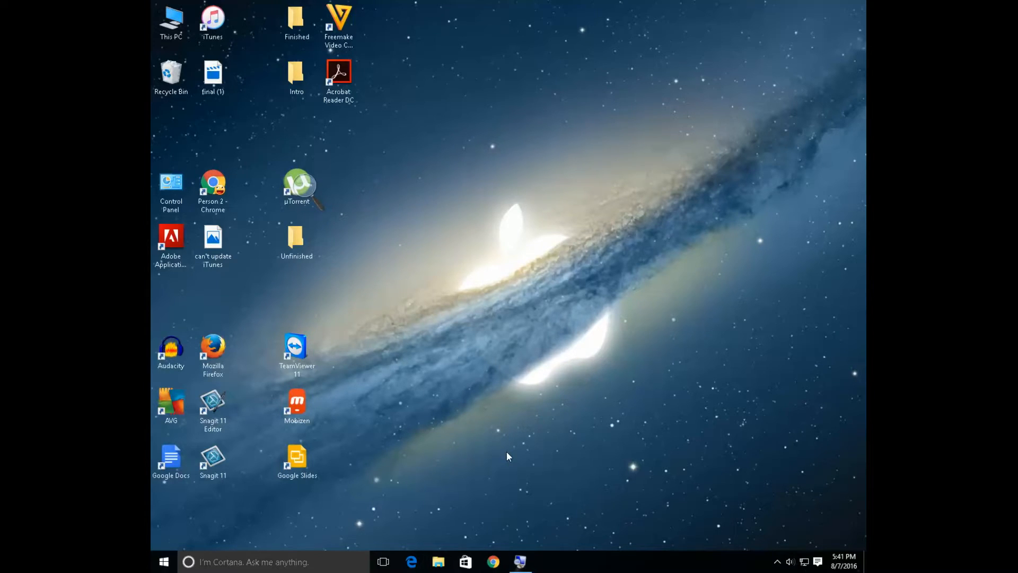
{"action": "mouse_move", "coordinate": [399, 265]}
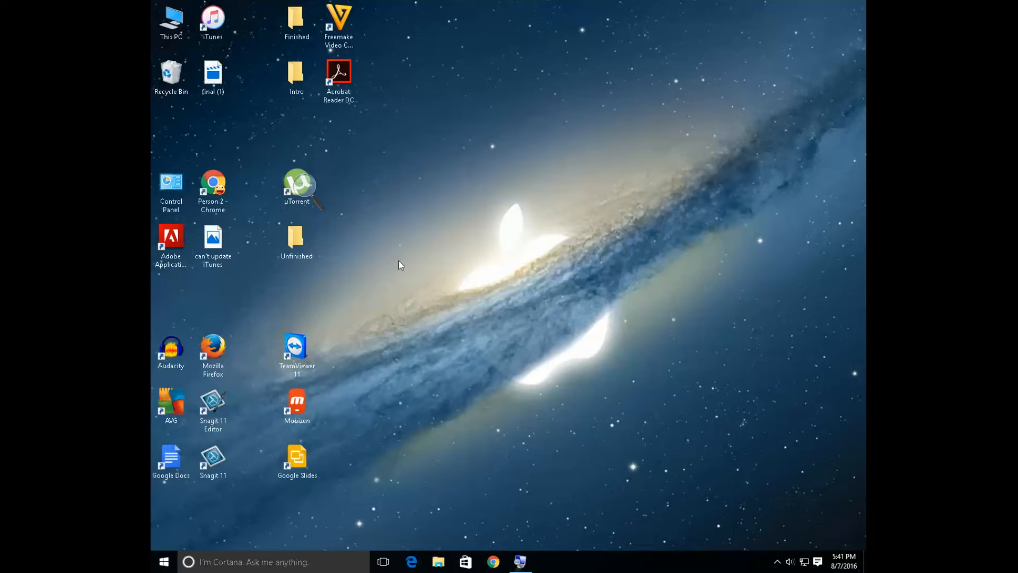
{"action": "mouse_move", "coordinate": [306, 189]}
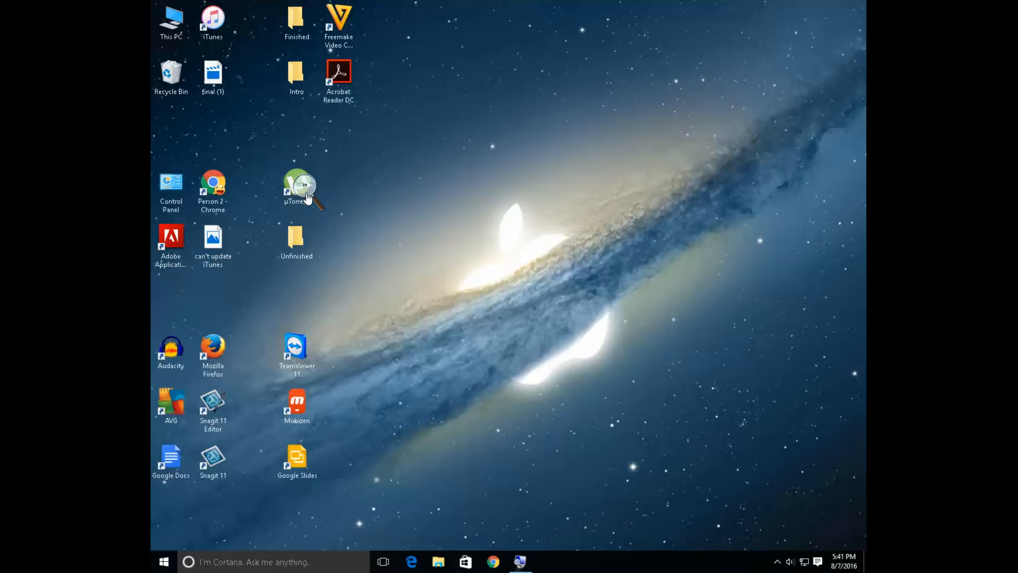
{"action": "mouse_move", "coordinate": [492, 428]}
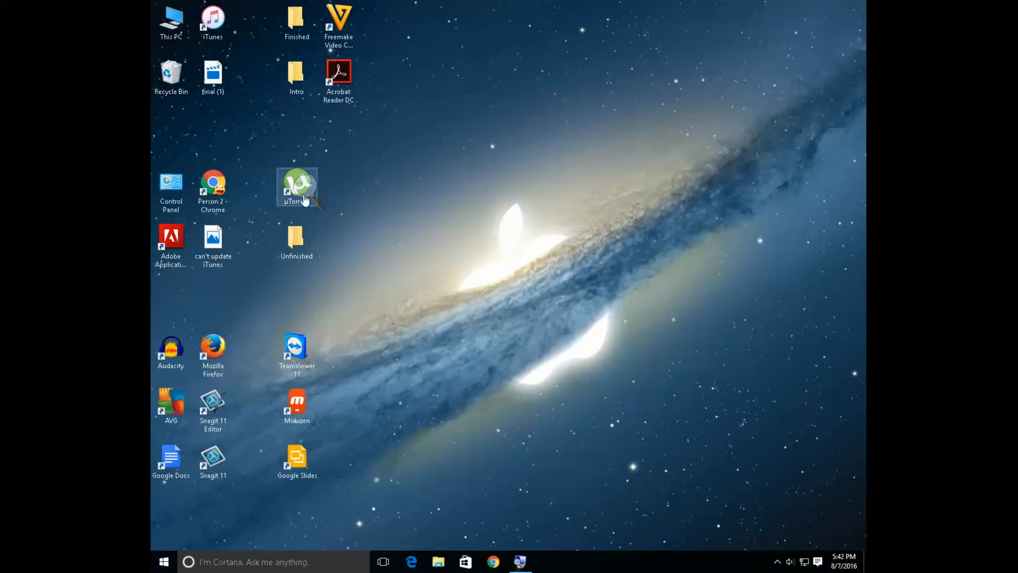
- Select the Control Panel shortcut on the desktop
{"action": "left_click", "coordinate": [171, 185]}
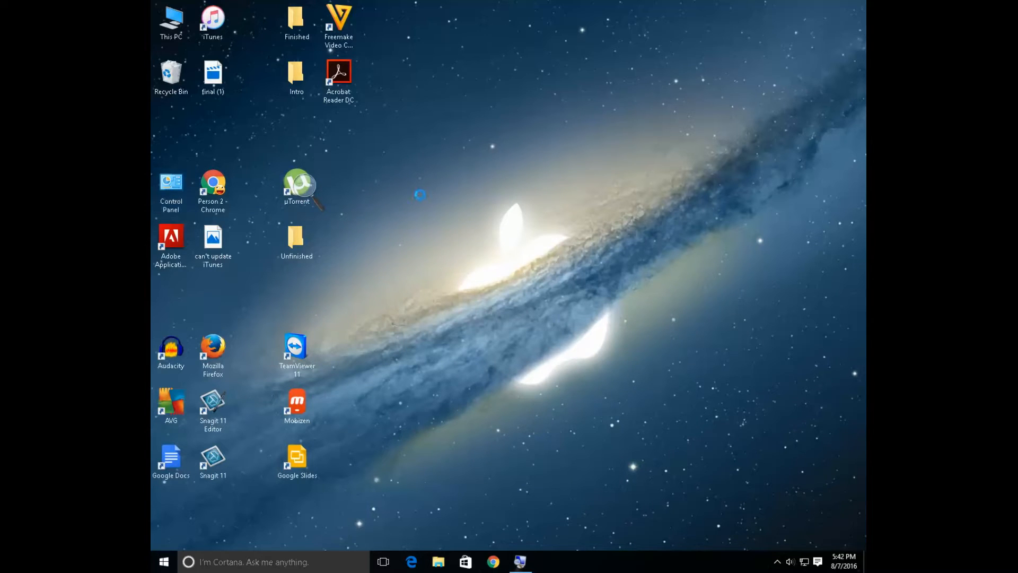
- Launch Control Panel from its desktop shortcut and go to Ease of Access Center
{"action": "double_click", "coordinate": [170, 184]}
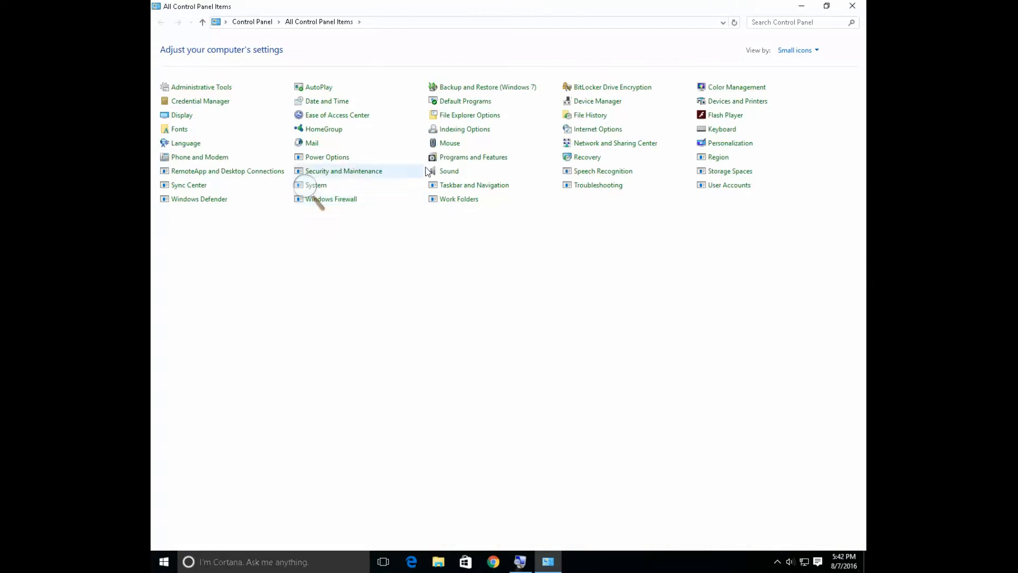
{"action": "mouse_move", "coordinate": [315, 118]}
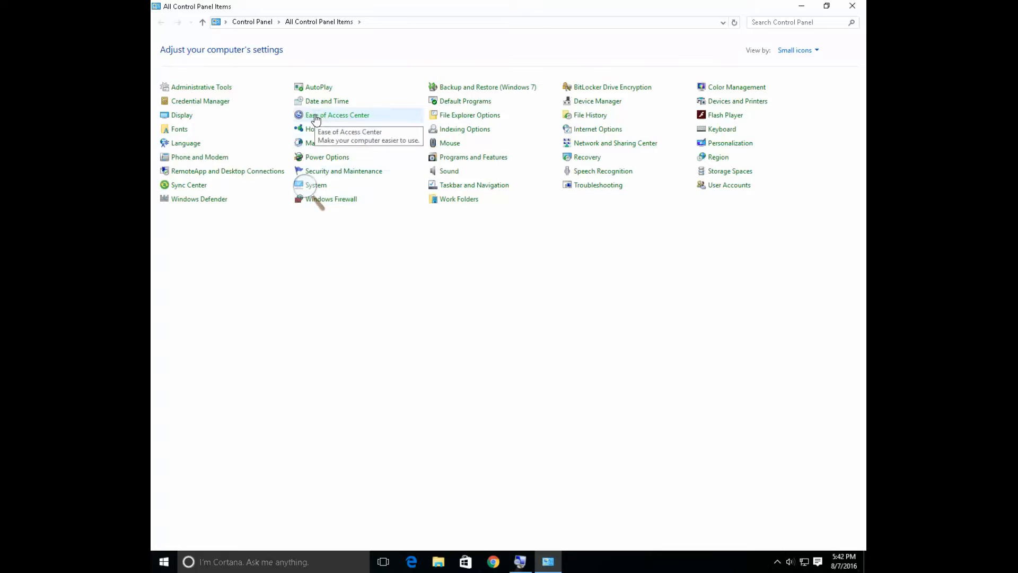
{"action": "left_click", "coordinate": [338, 115]}
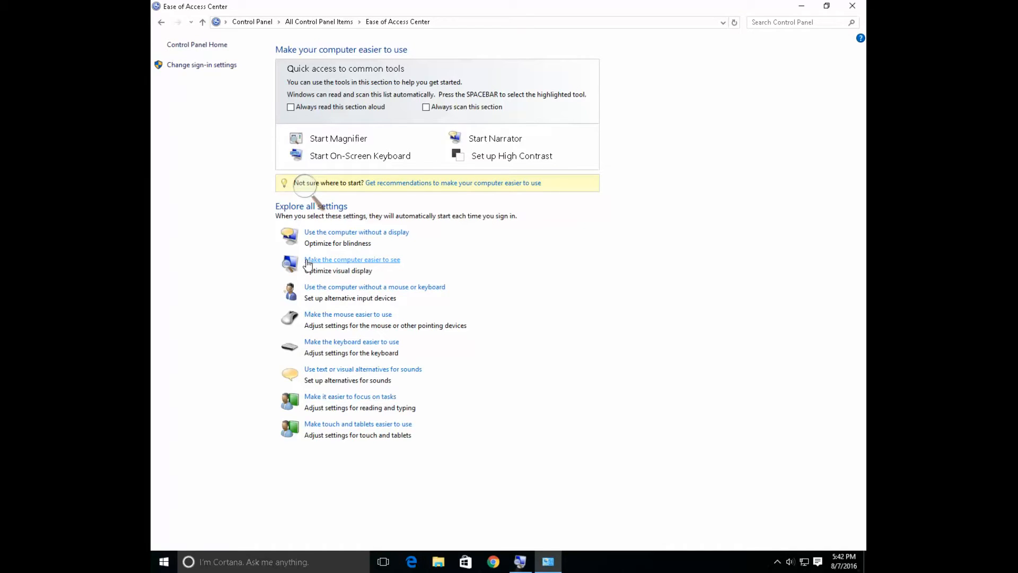
- In 'Make the computer easier to see', uncheck 'Turn on Magnifier' and confirm with OK
{"action": "left_click", "coordinate": [353, 259]}
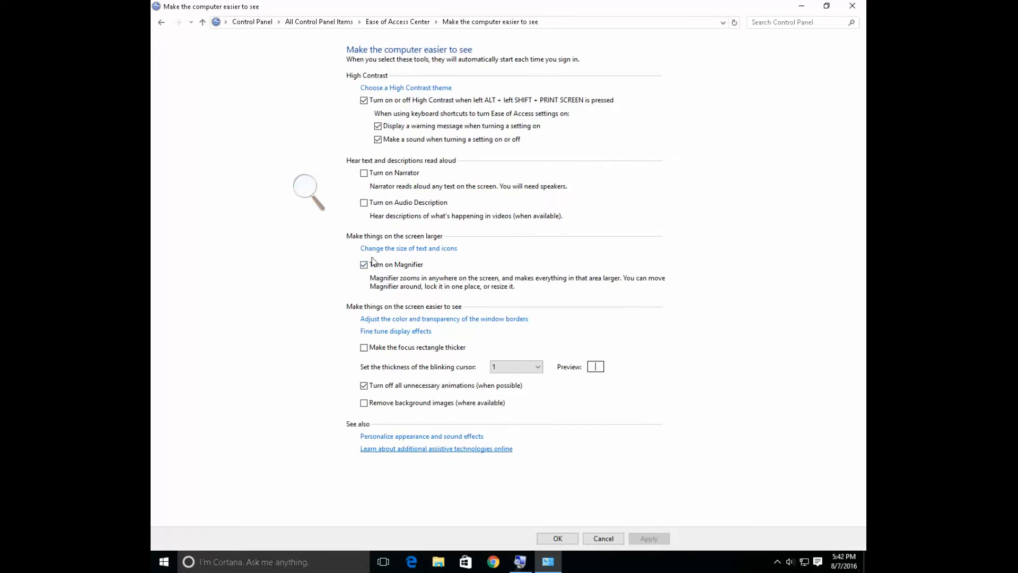
{"action": "left_click", "coordinate": [364, 264]}
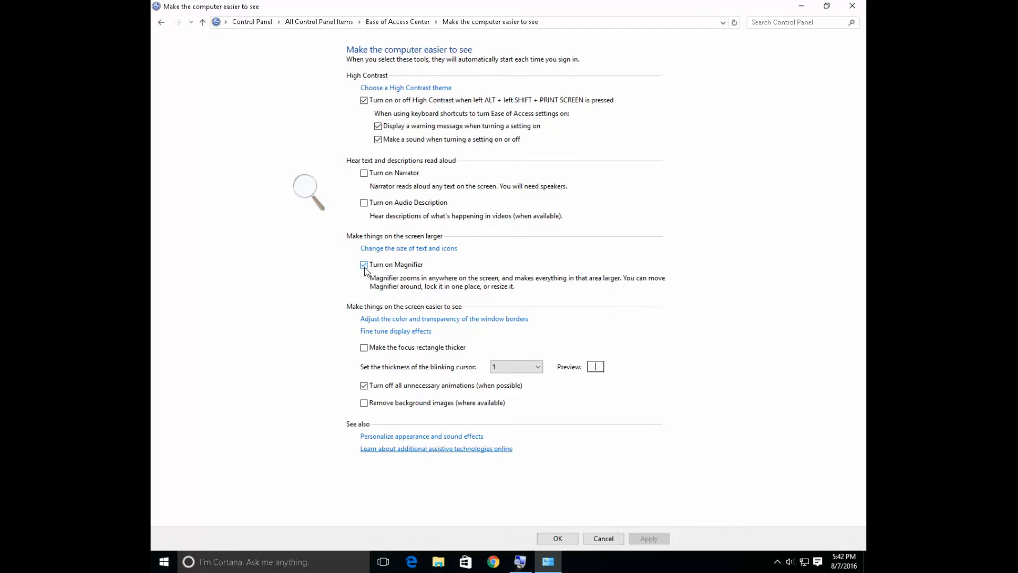
{"action": "left_click", "coordinate": [364, 264]}
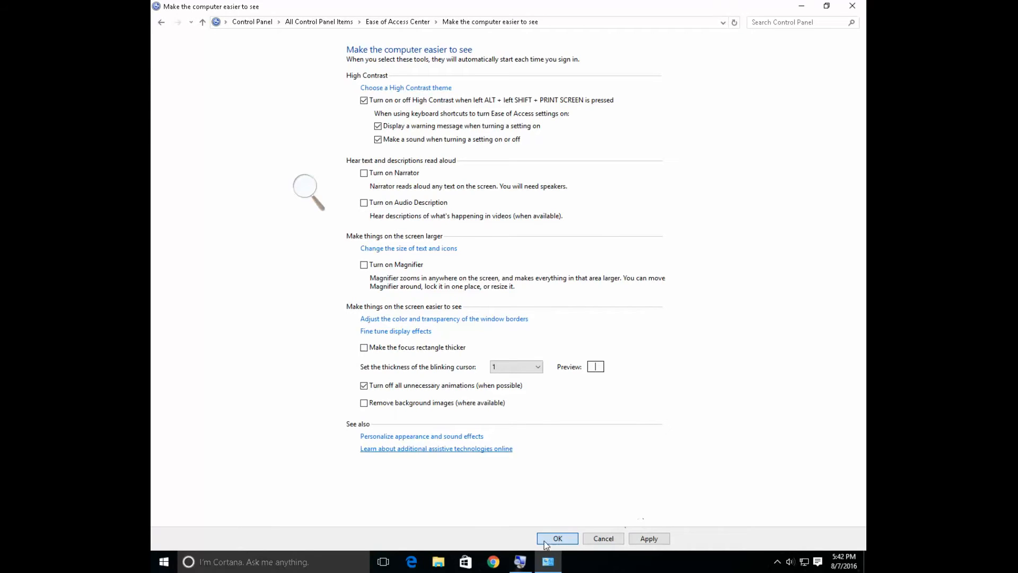
{"action": "left_click", "coordinate": [557, 538]}
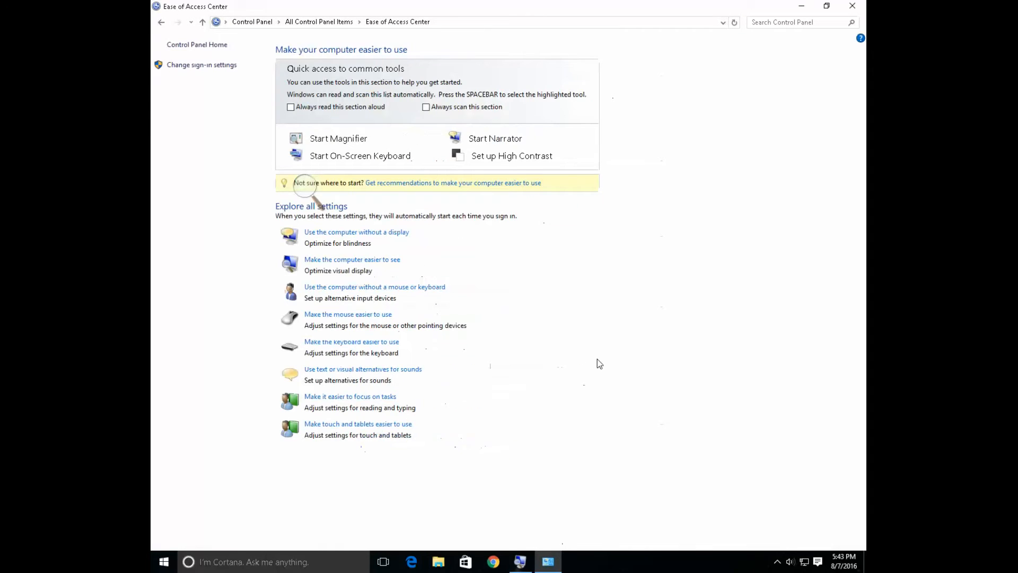
{"action": "mouse_move", "coordinate": [588, 342]}
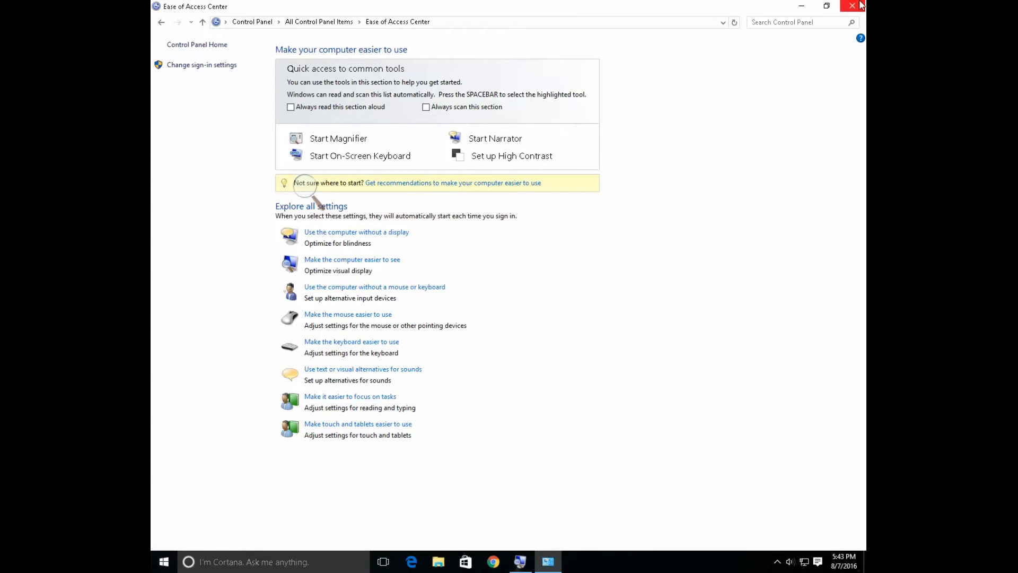
- Close the Control Panel window and exit the Magnifier toolbar
{"action": "left_click", "coordinate": [851, 5]}
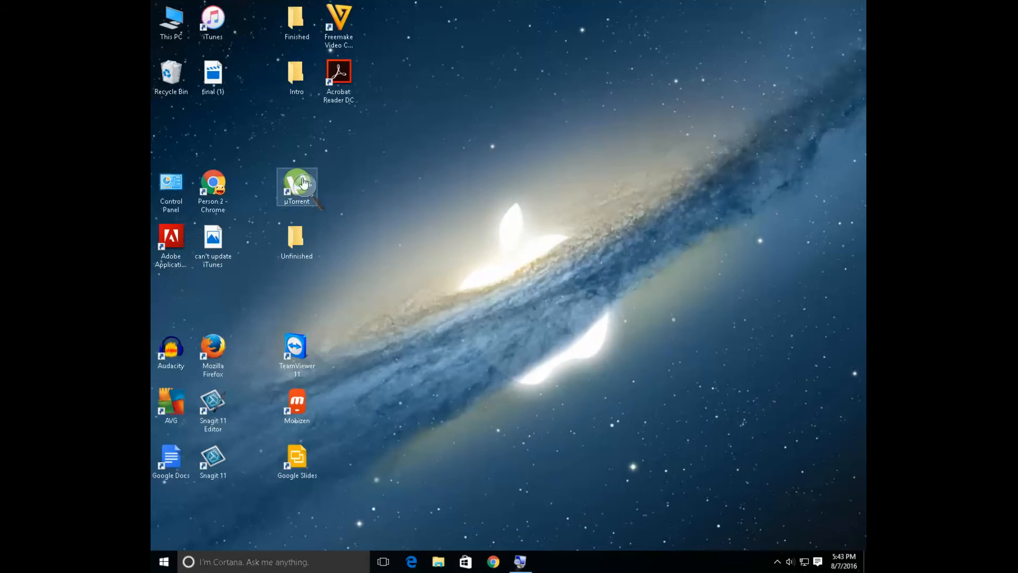
{"action": "mouse_move", "coordinate": [301, 203]}
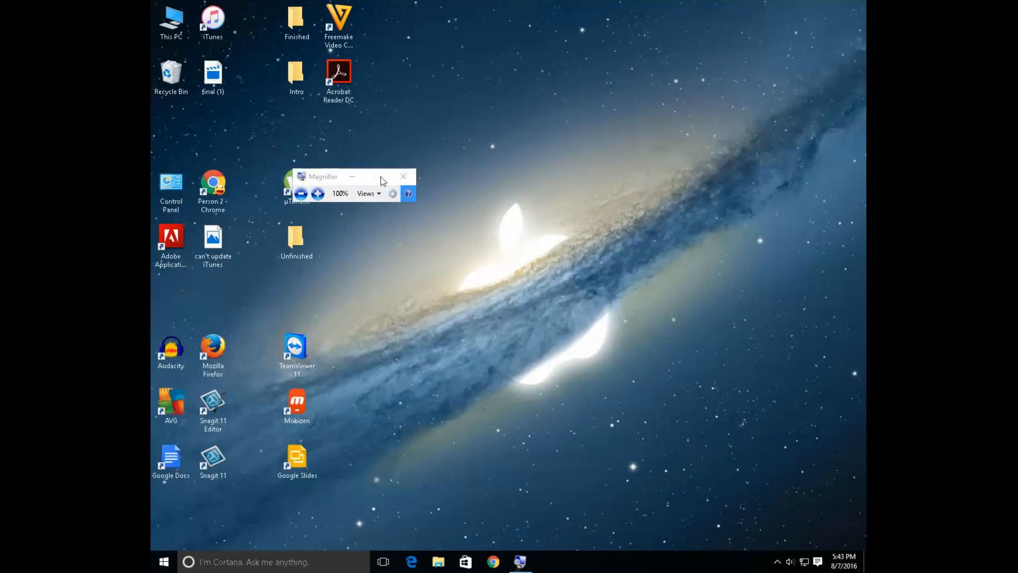
{"action": "mouse_move", "coordinate": [301, 194]}
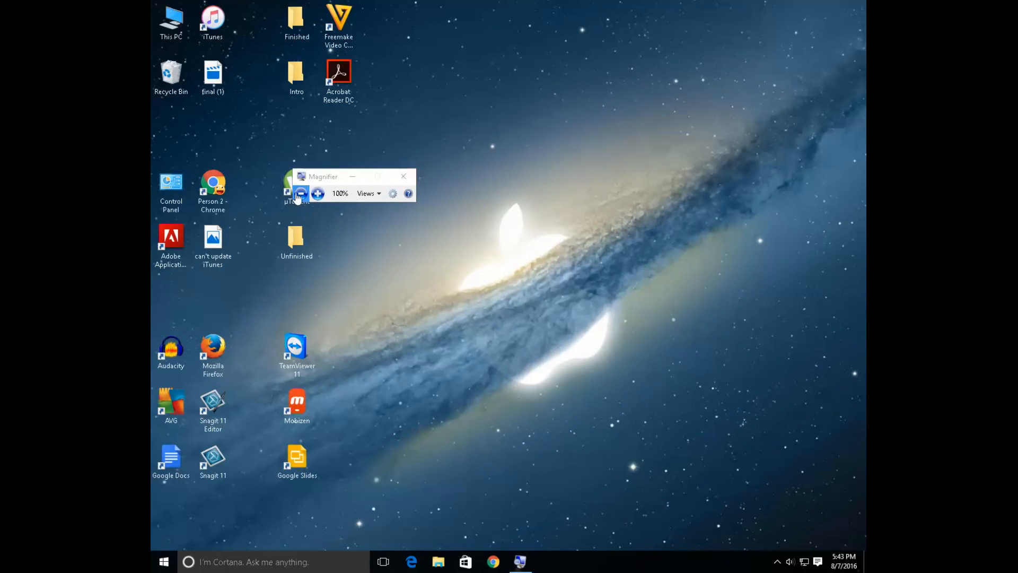
{"action": "mouse_move", "coordinate": [403, 176]}
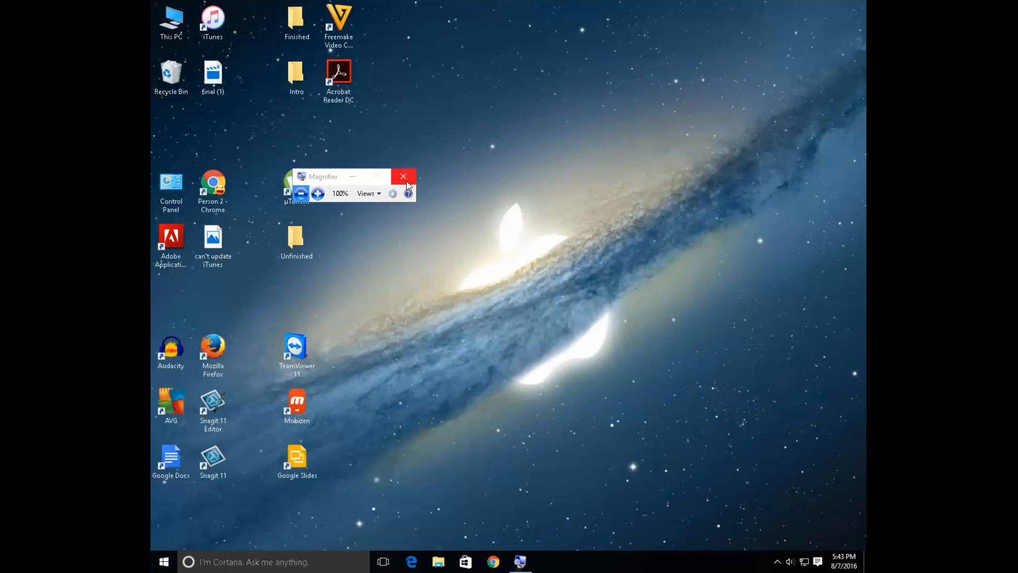
{"action": "left_click", "coordinate": [402, 176]}
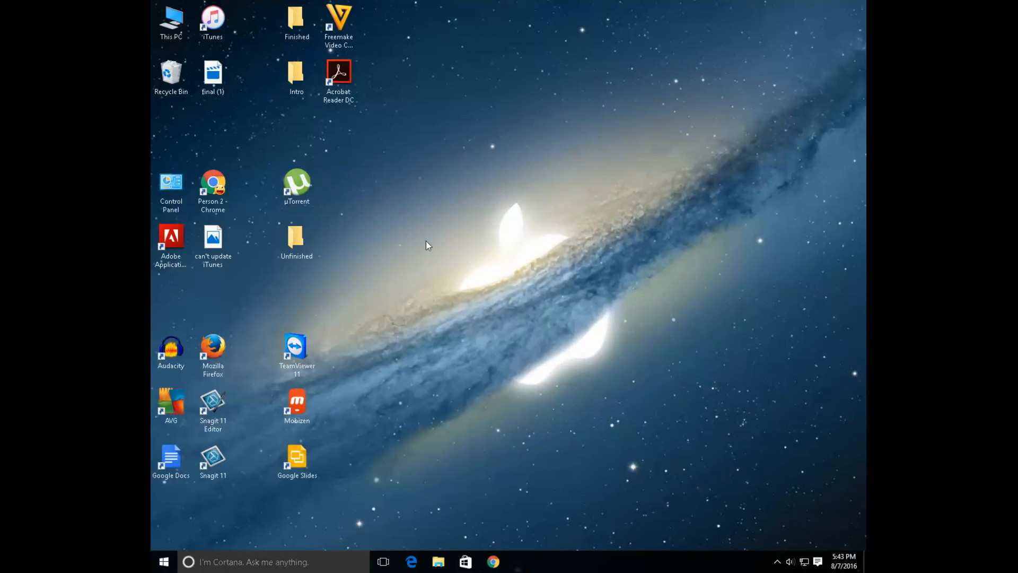